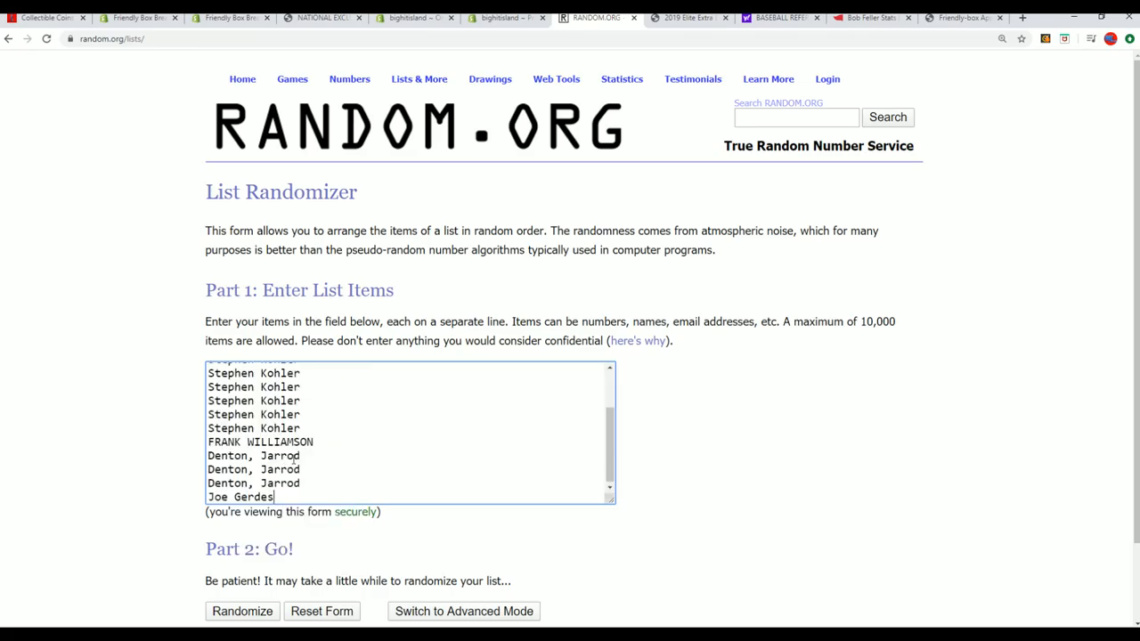
# Shuffle the 15-name filler list with Randomize, then Again! until it reports seven randomizations.
pyautogui.scroll(-3)
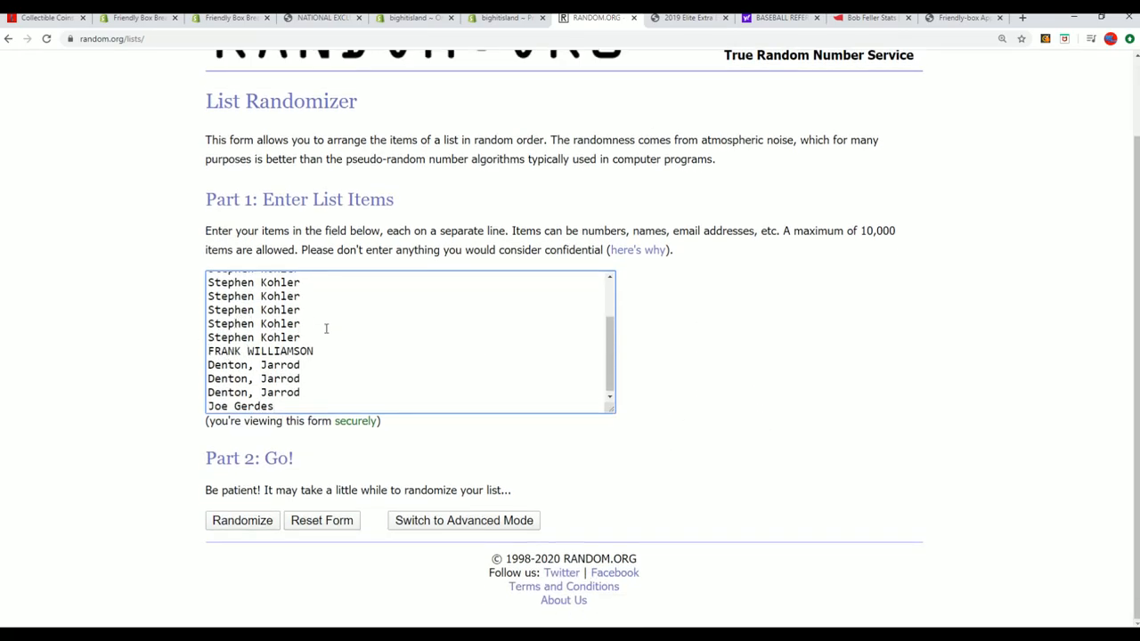
pyautogui.moveTo(452, 349)
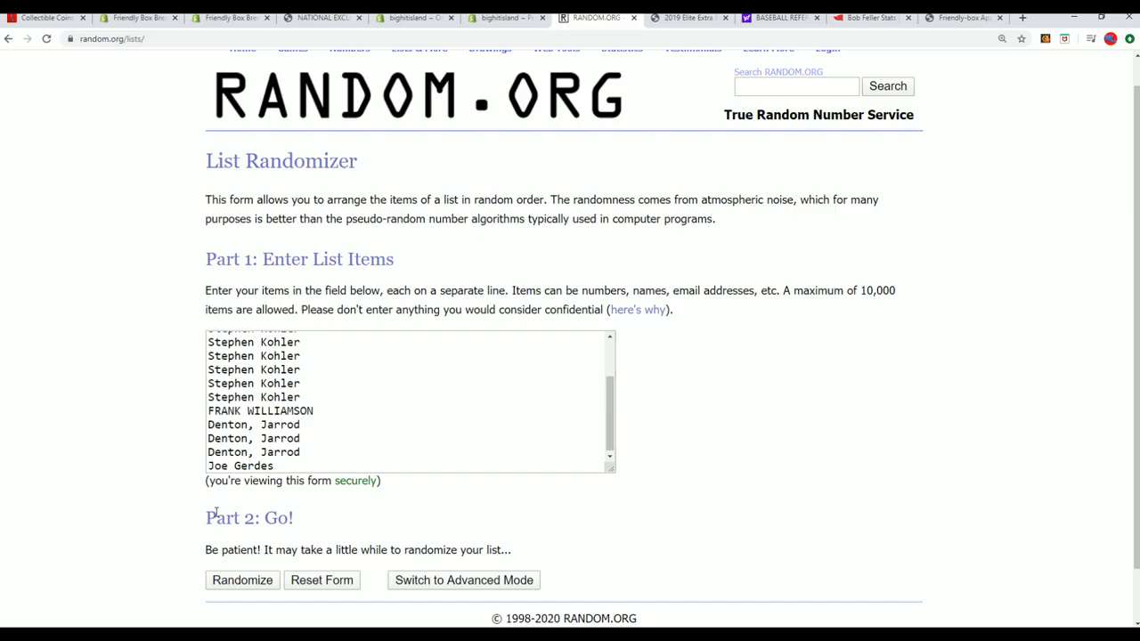
pyautogui.scroll(-3)
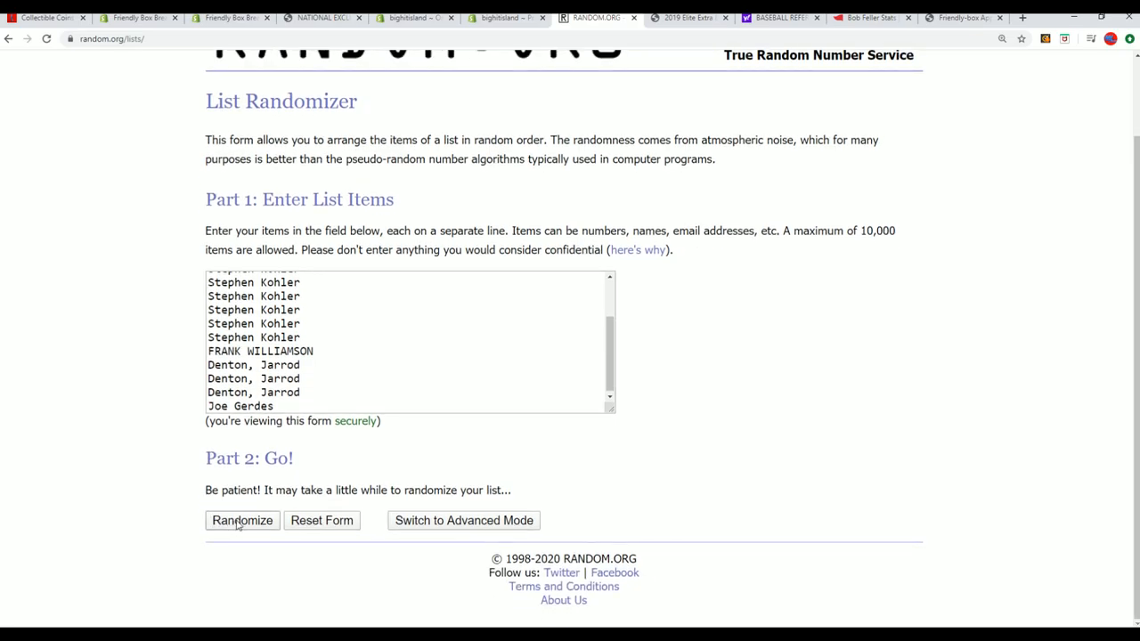
pyautogui.click(241, 520)
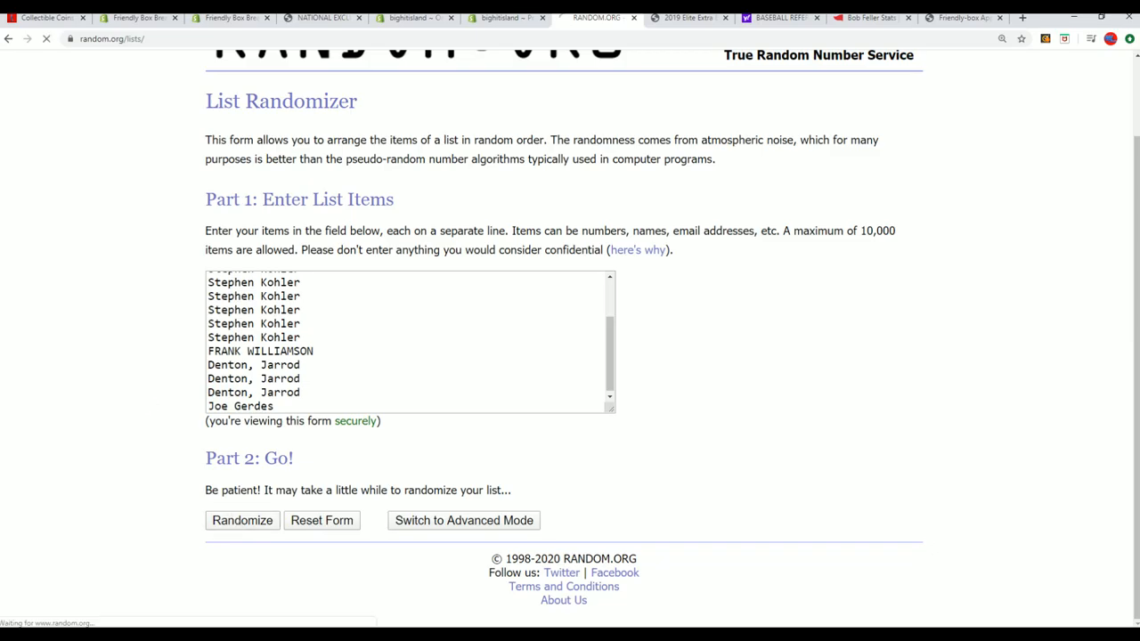
pyautogui.click(241, 520)
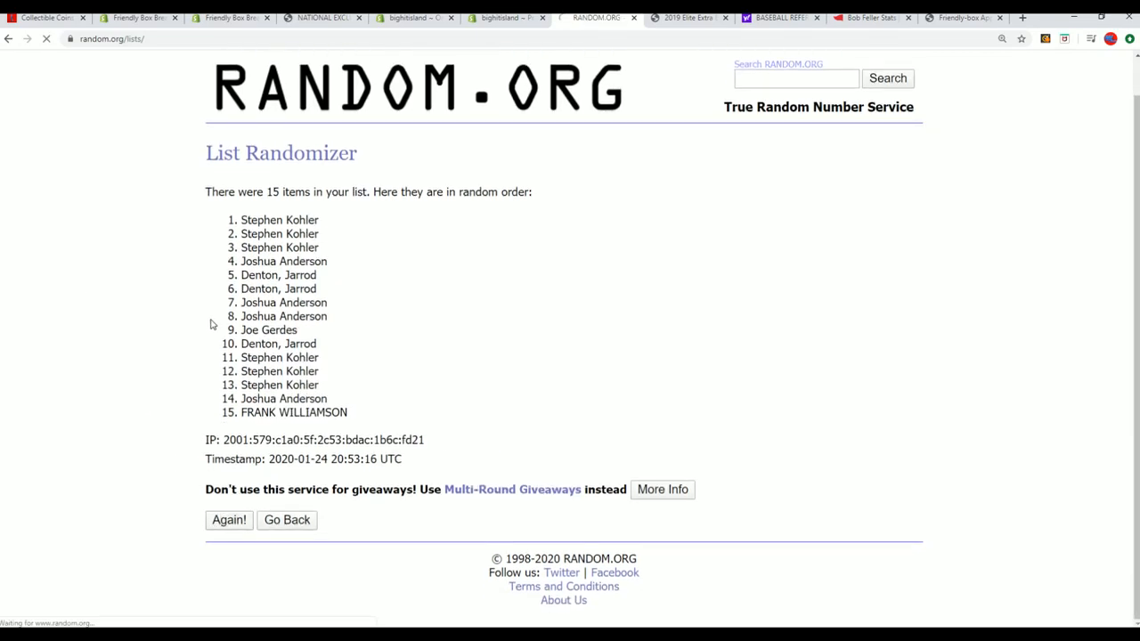
pyautogui.click(229, 520)
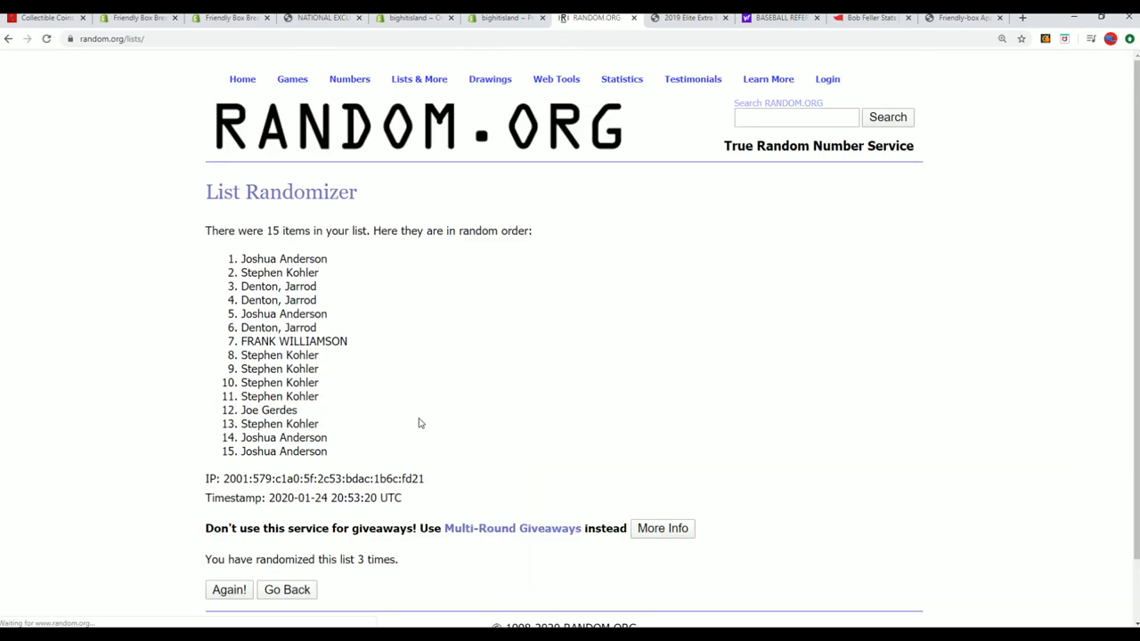
pyautogui.scroll(-3)
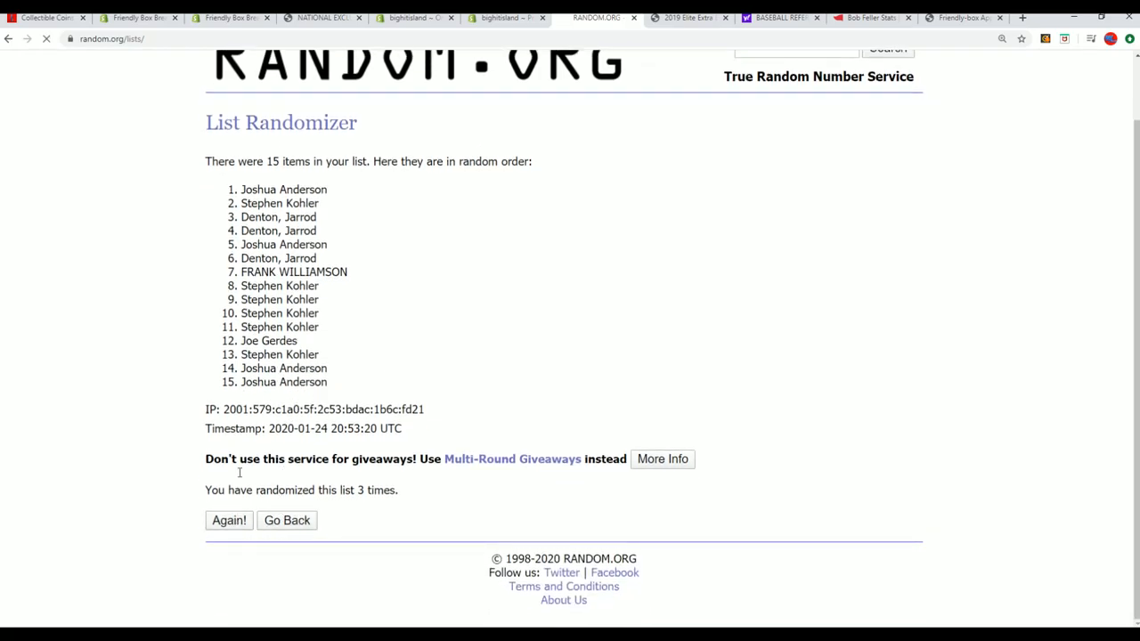
pyautogui.click(228, 520)
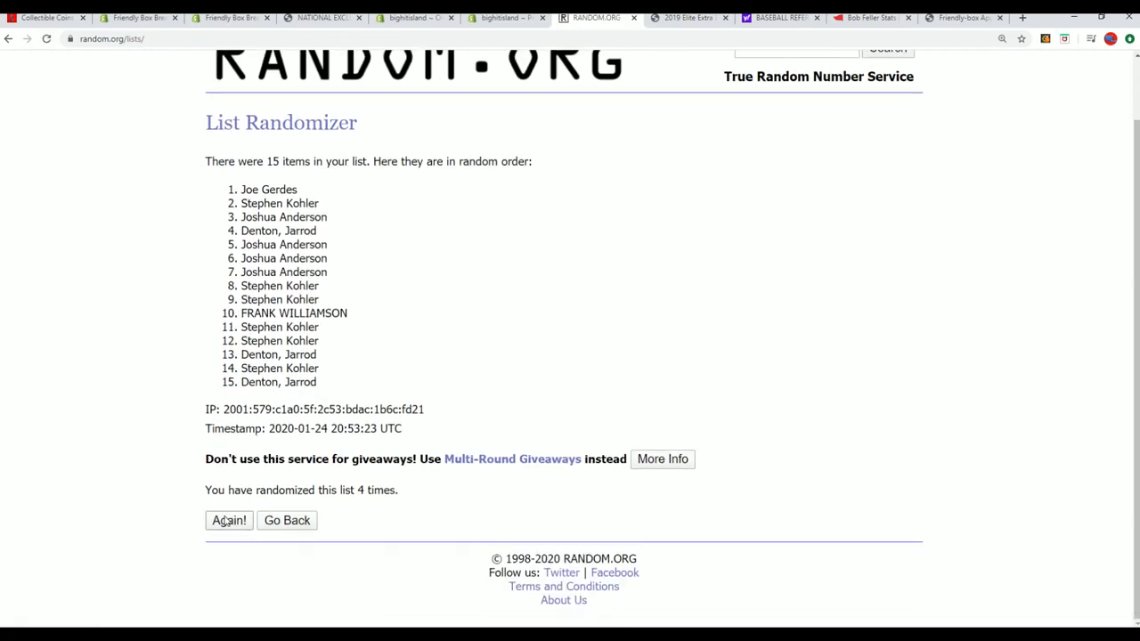
pyautogui.click(229, 520)
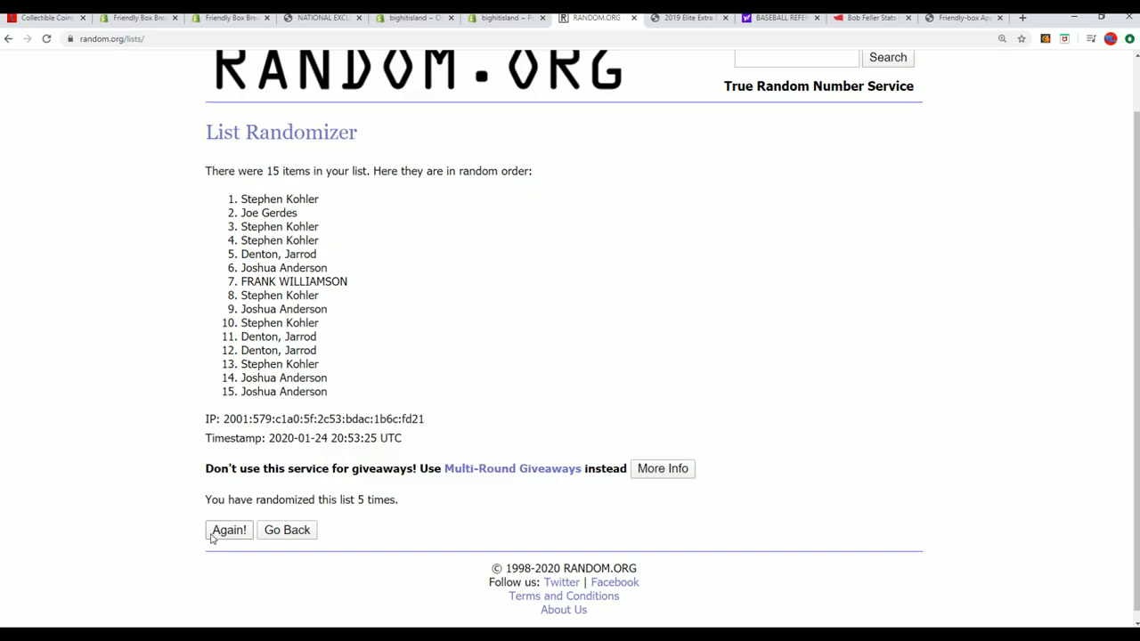
pyautogui.click(228, 530)
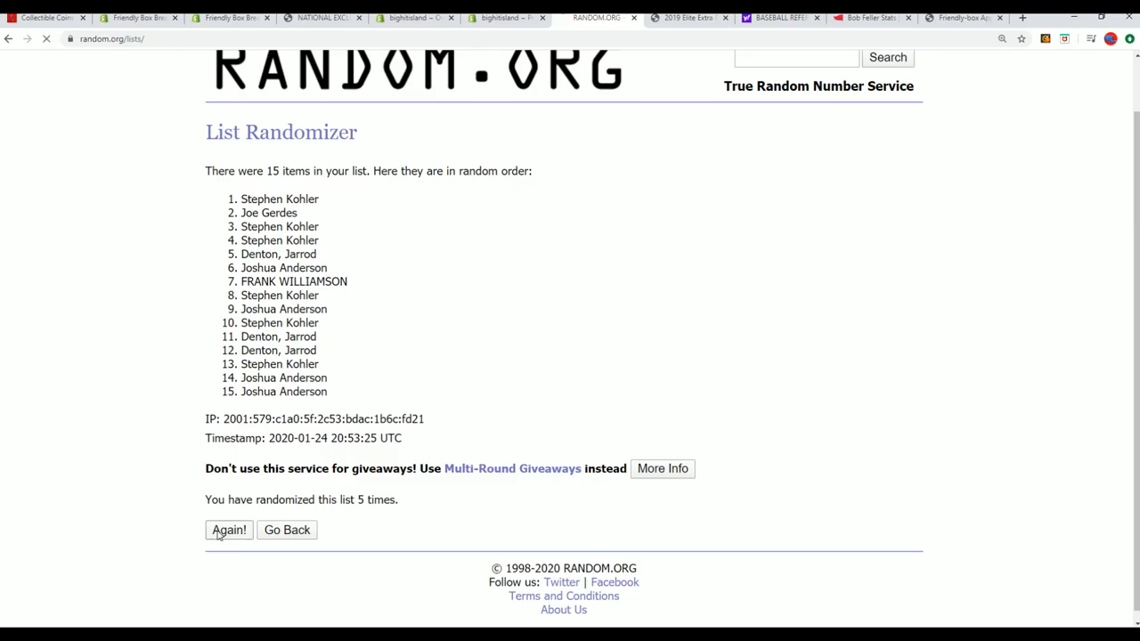
pyautogui.click(228, 530)
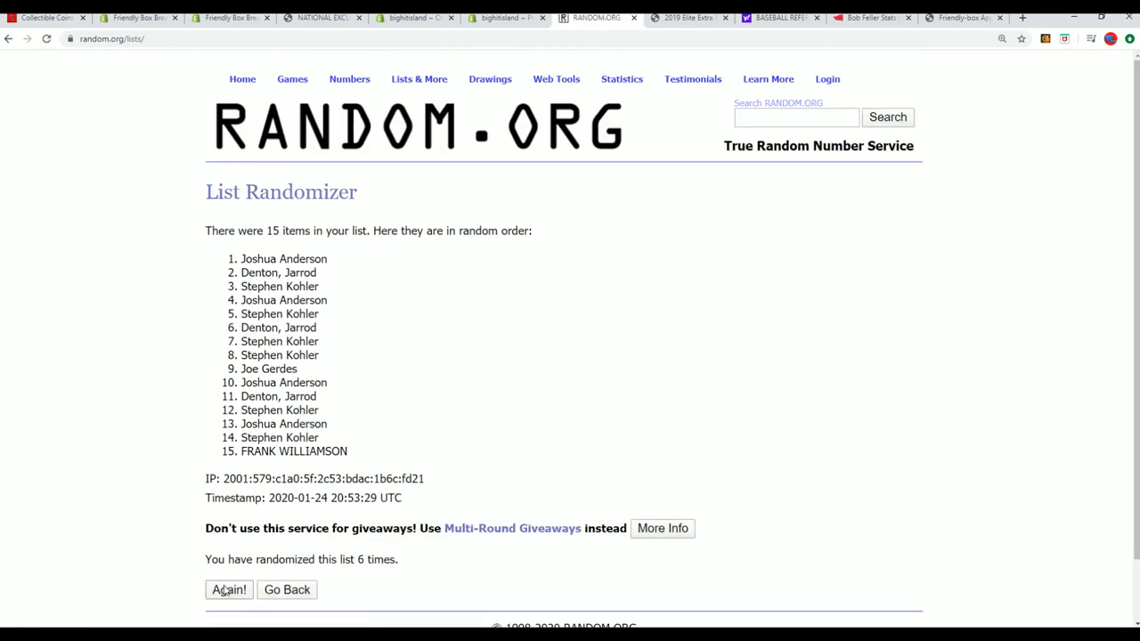
pyautogui.click(227, 589)
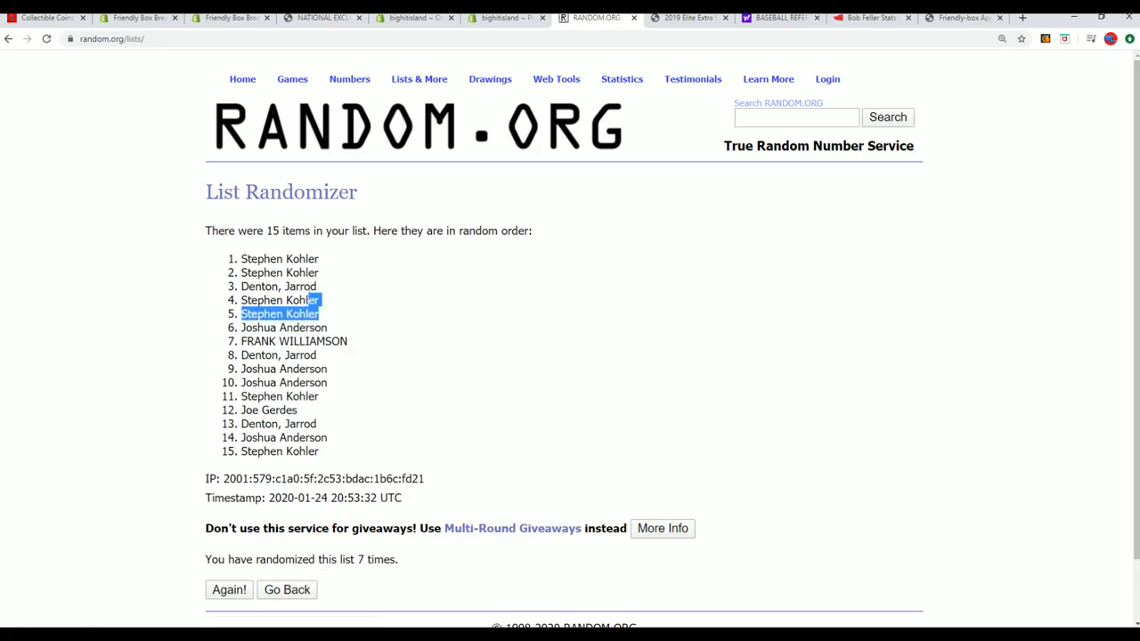
# Highlight the first five names of the shuffled result and bring up the copy menu.
pyautogui.moveTo(280, 313); pyautogui.dragTo(279, 258)
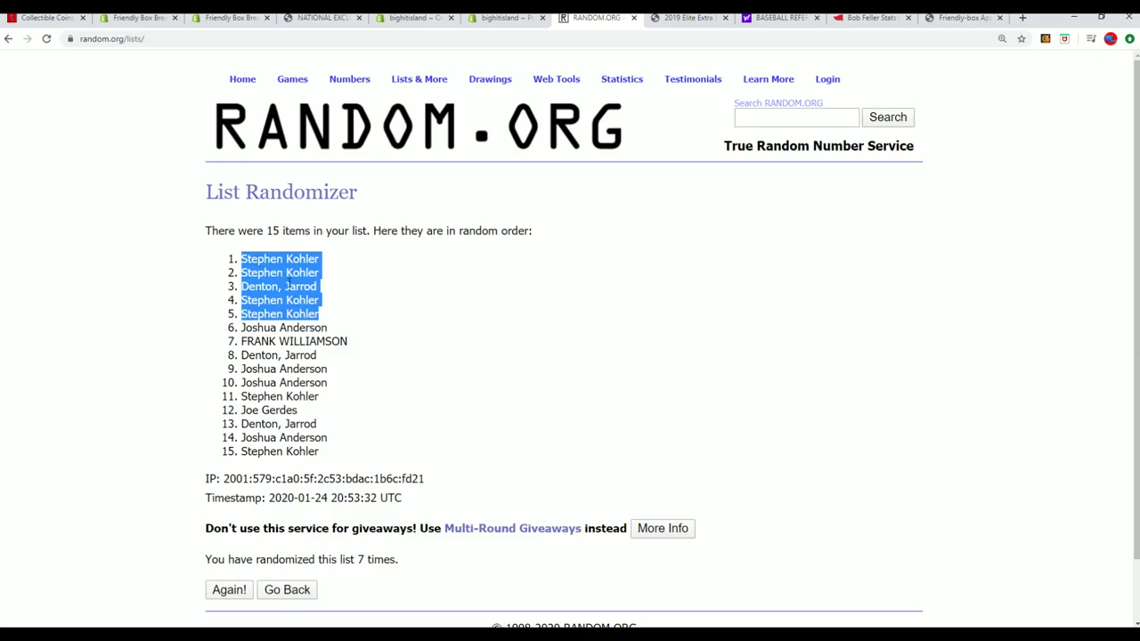
pyautogui.rightClick(302, 285)
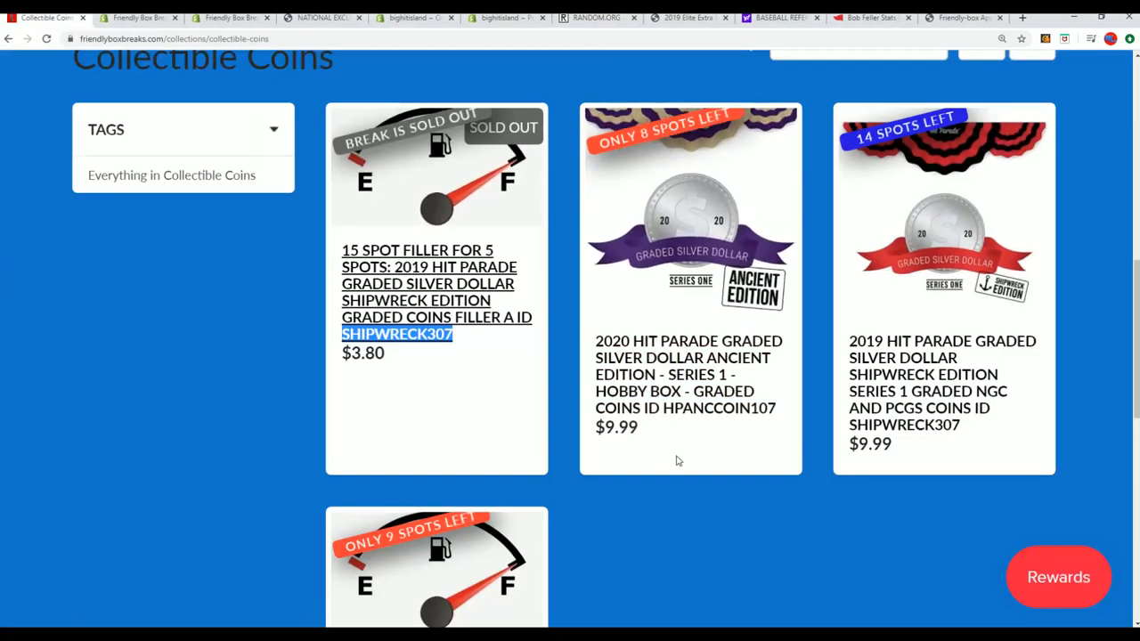
pyautogui.moveTo(656, 335)
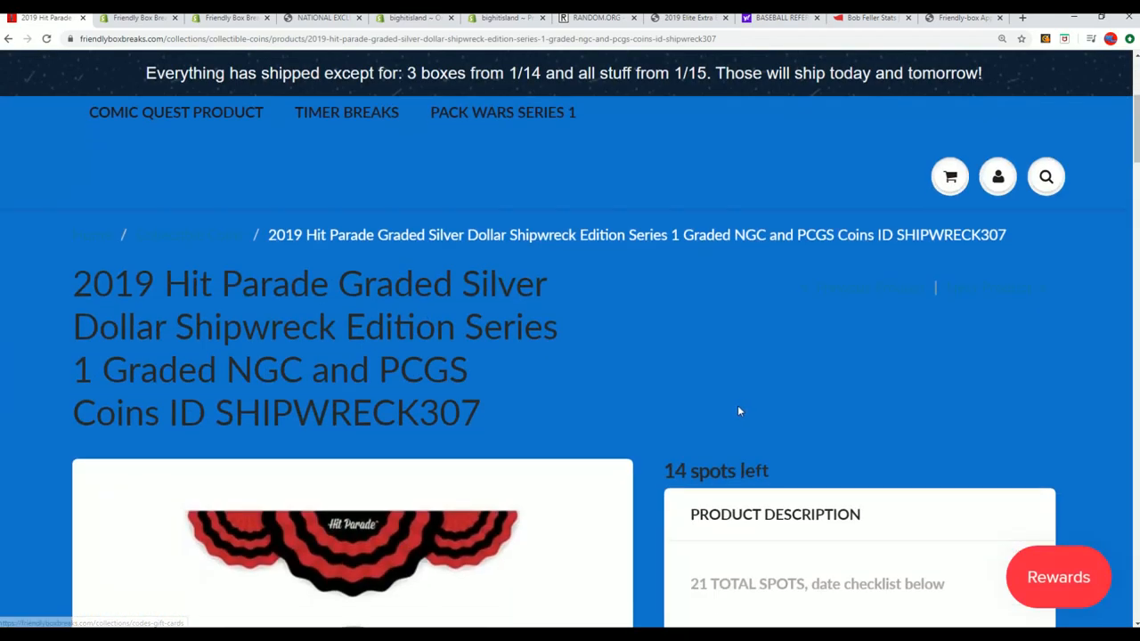
pyautogui.scroll(-3)
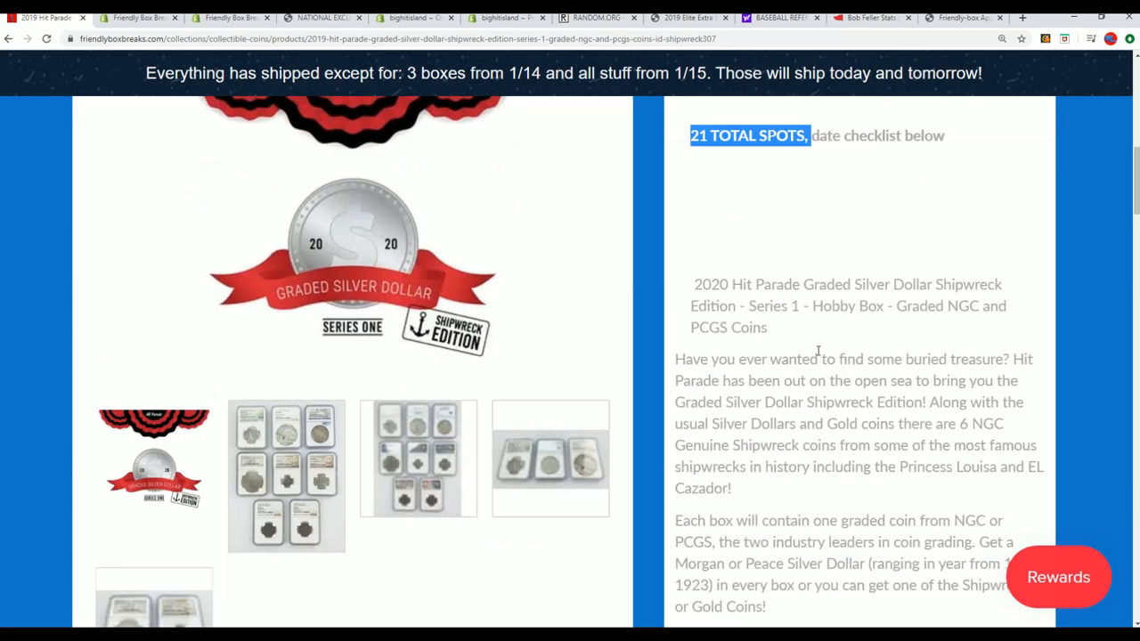
pyautogui.scroll(-3)
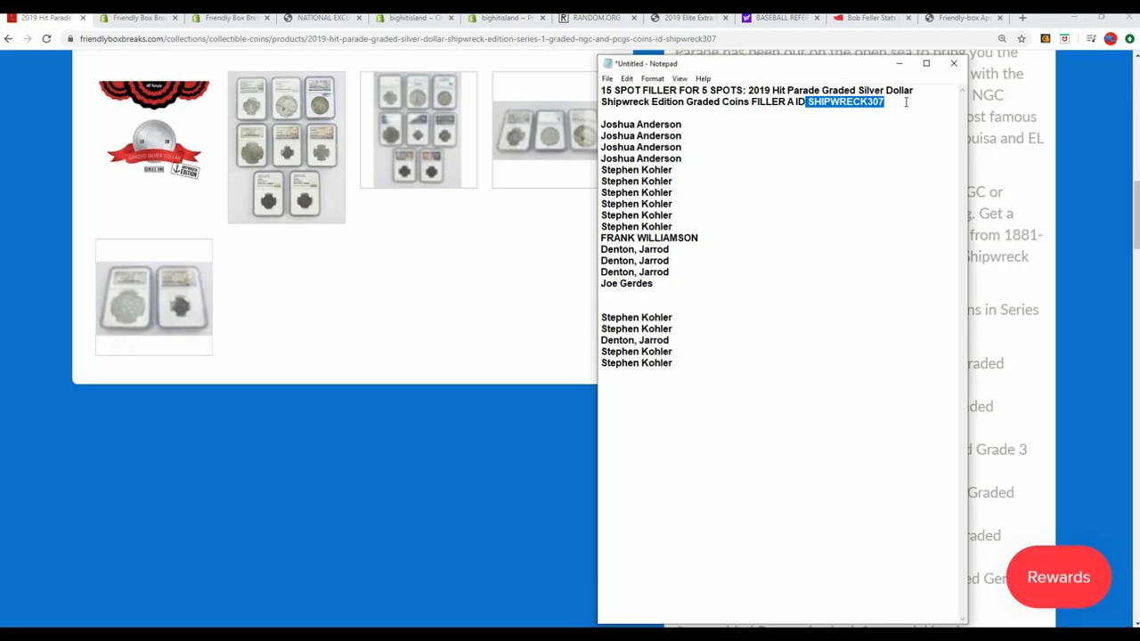
pyautogui.click(951, 64)
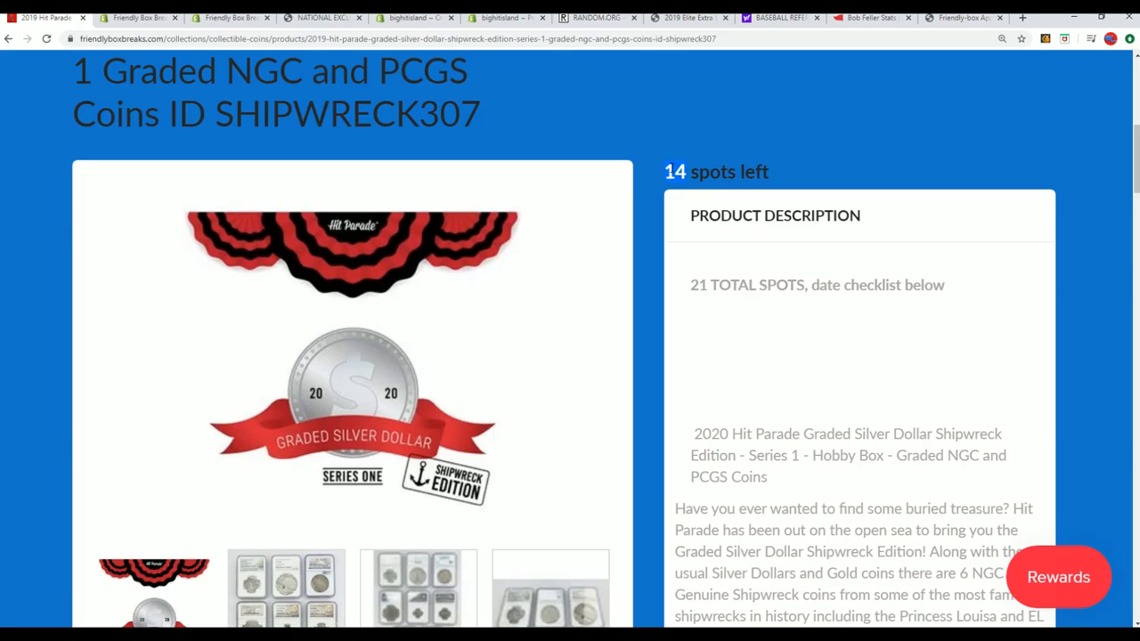
pyautogui.moveTo(737, 364)
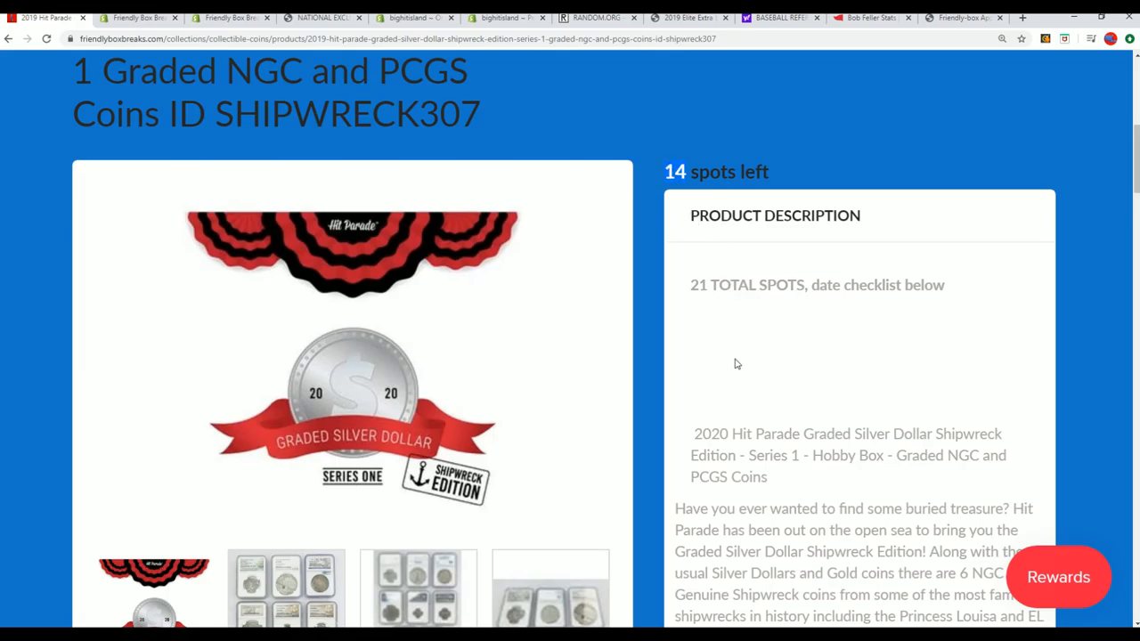
# Highlight the '6 Authentic Shipwreck Certified coins' sentence in the SHIPWRECK307 description.
pyautogui.scroll(-3)
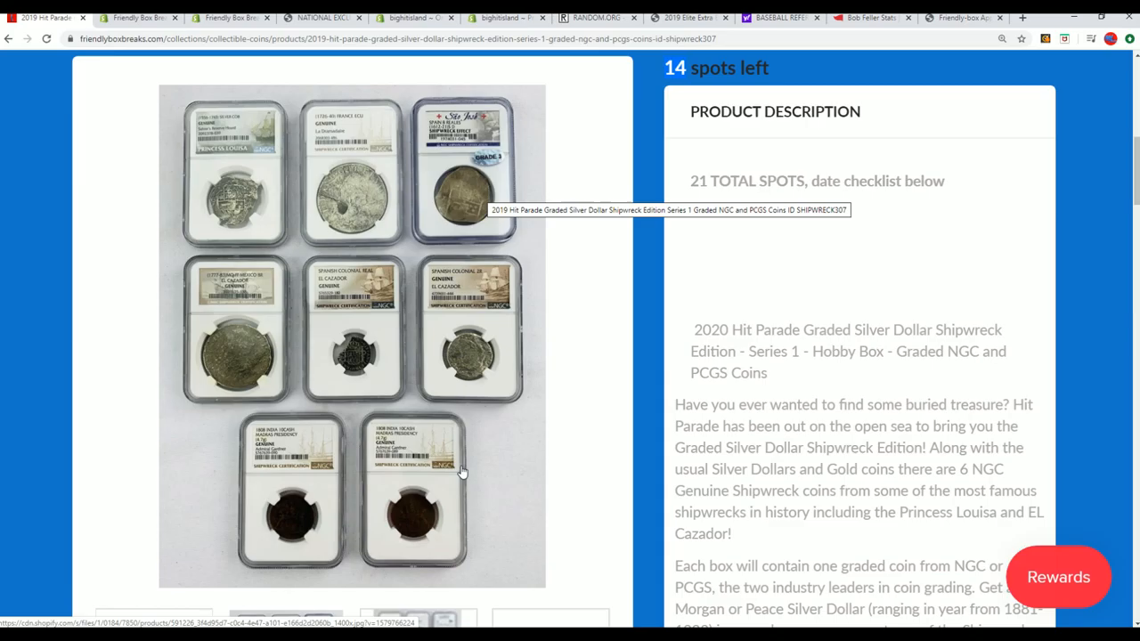
pyautogui.scroll(-3)
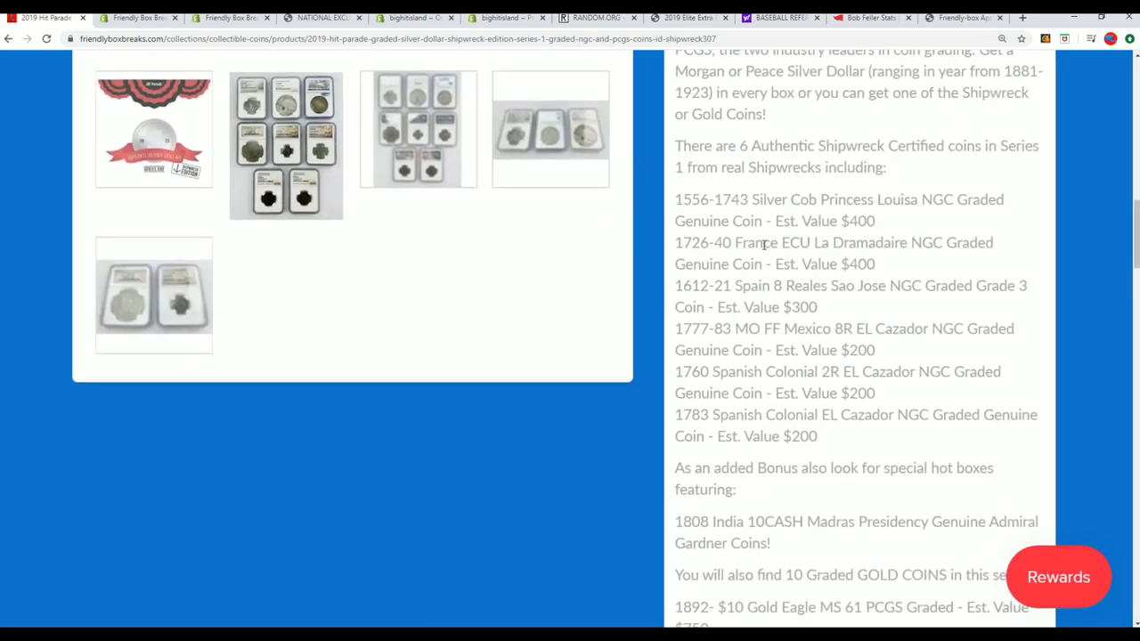
pyautogui.moveTo(674, 199); pyautogui.dragTo(830, 329)
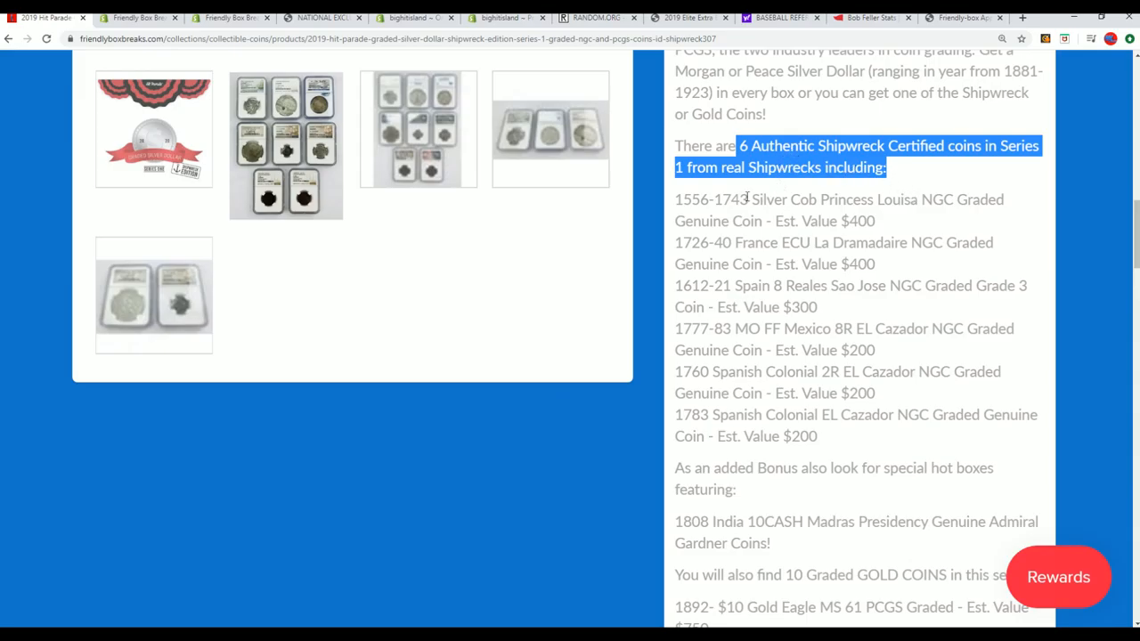
# Highlight the '10 Graded GOLD COINS' sentence, then return to the product photo.
pyautogui.scroll(-3)
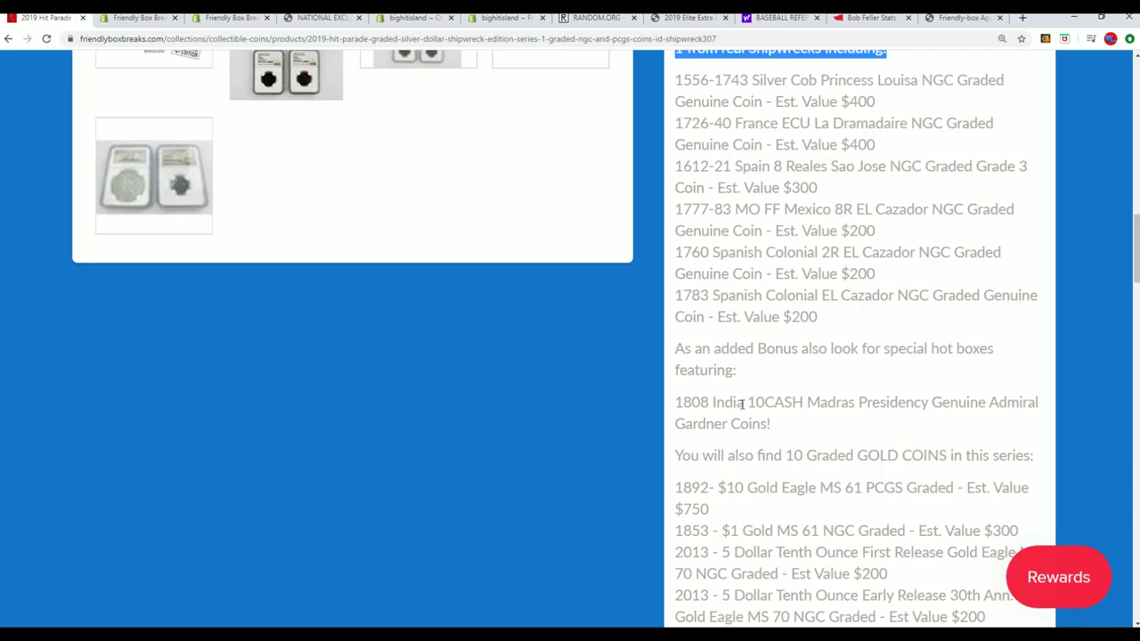
pyautogui.scroll(-3)
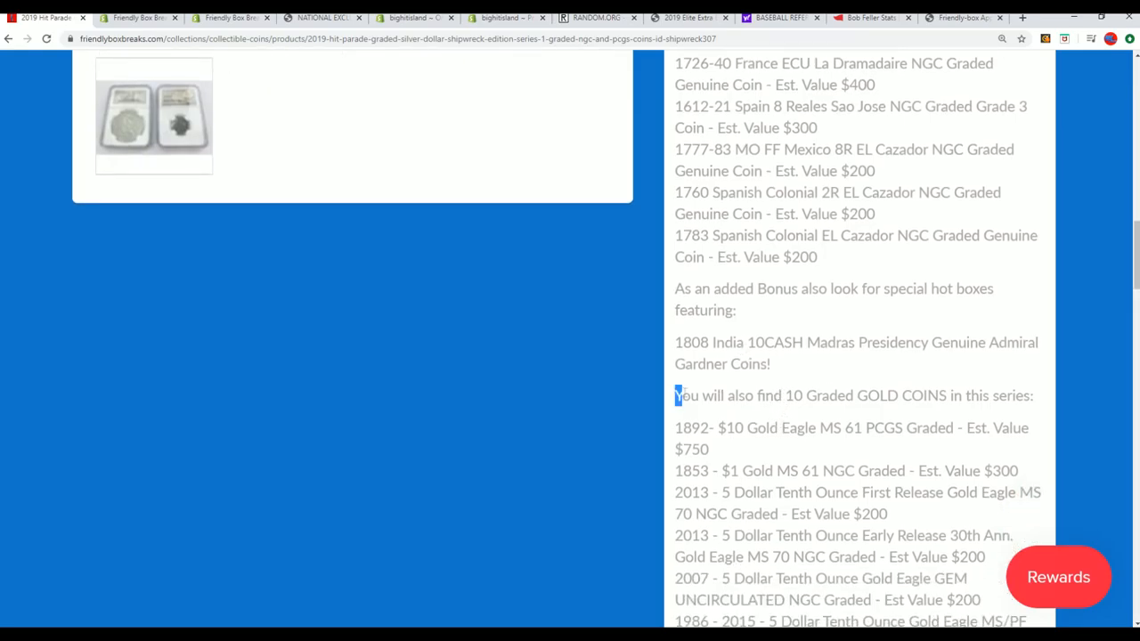
pyautogui.moveTo(675, 395); pyautogui.dragTo(1033, 395)
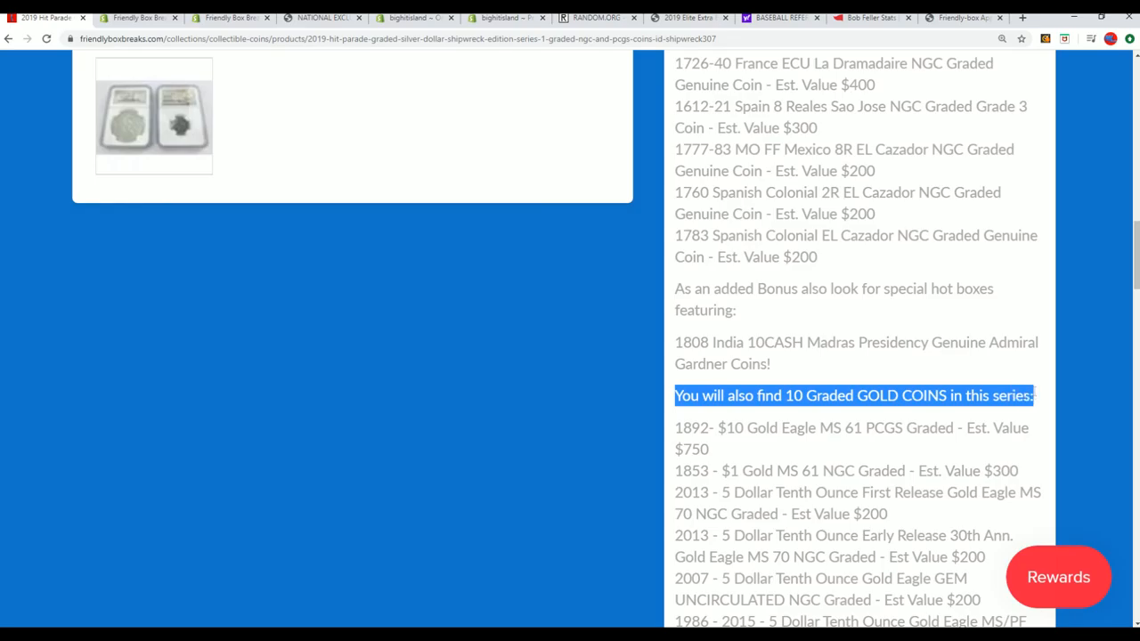
pyautogui.scroll(3)
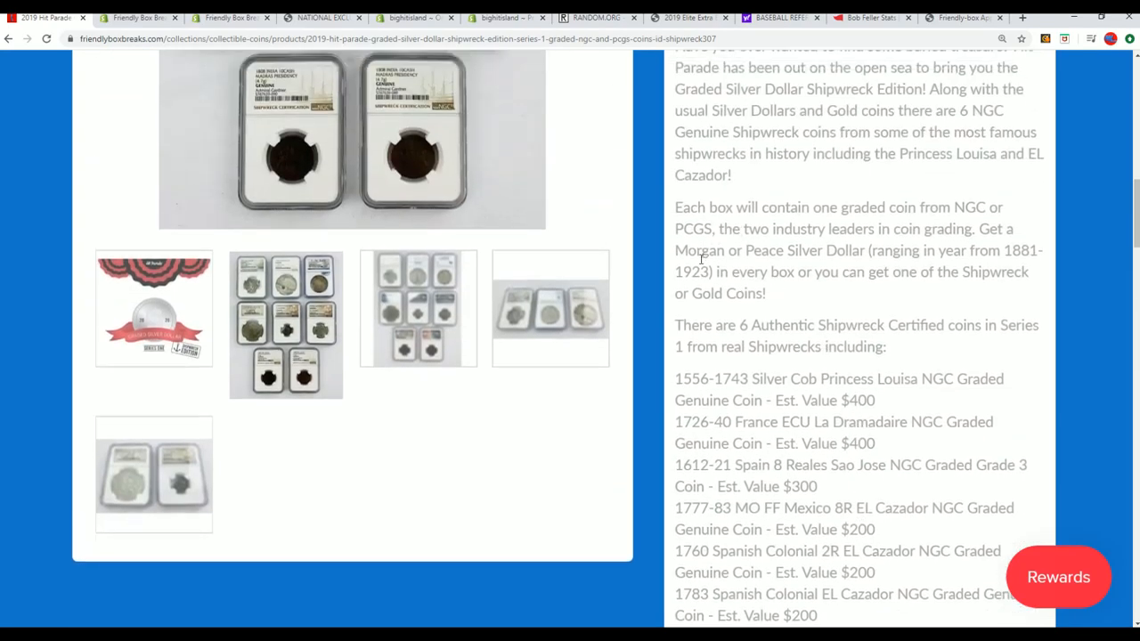
pyautogui.scroll(-3)
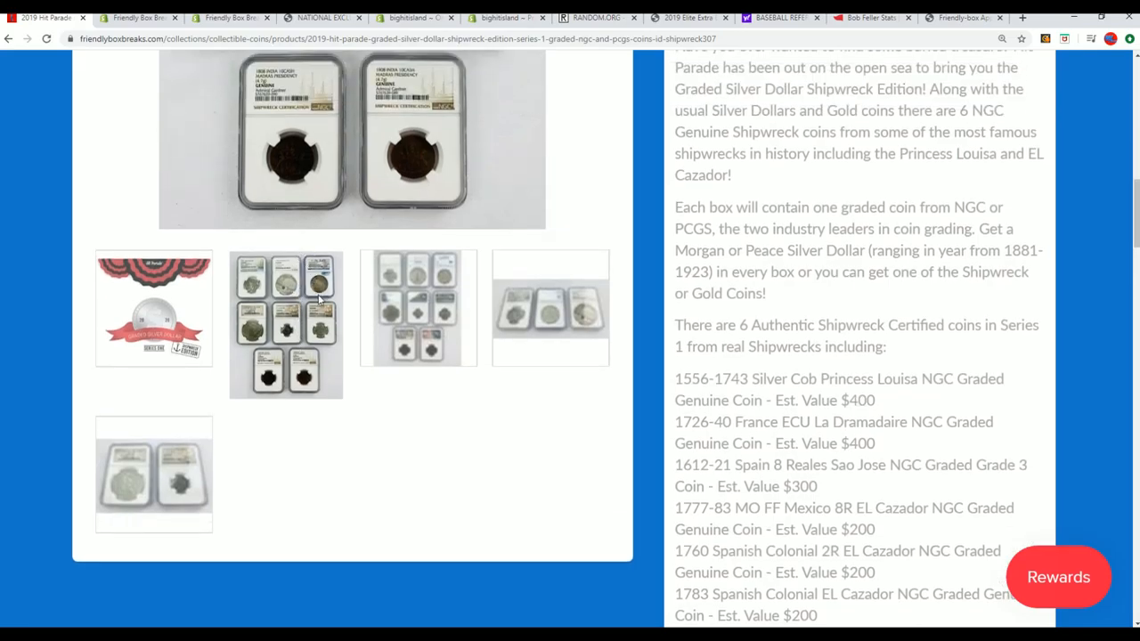
pyautogui.moveTo(431, 344)
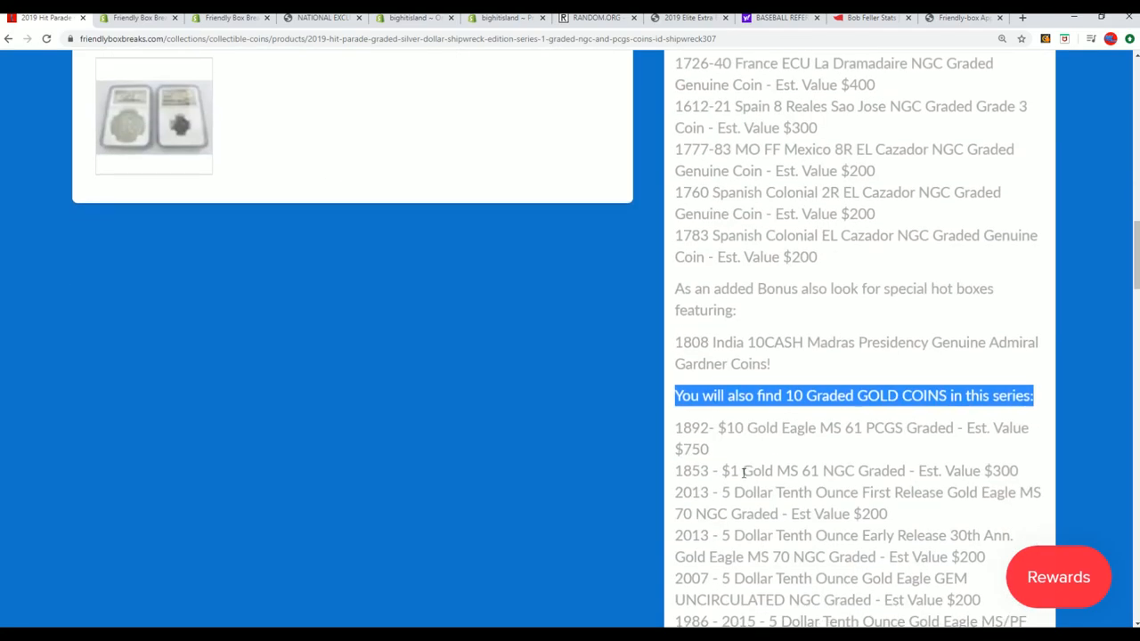
pyautogui.scroll(-3)
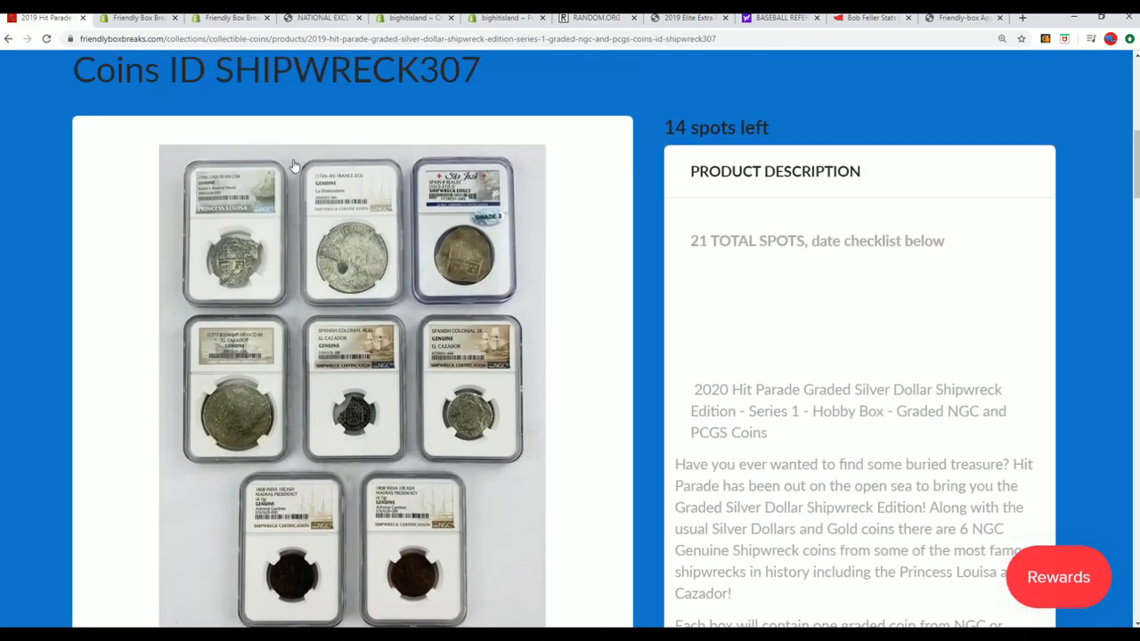
pyautogui.moveTo(445, 219)
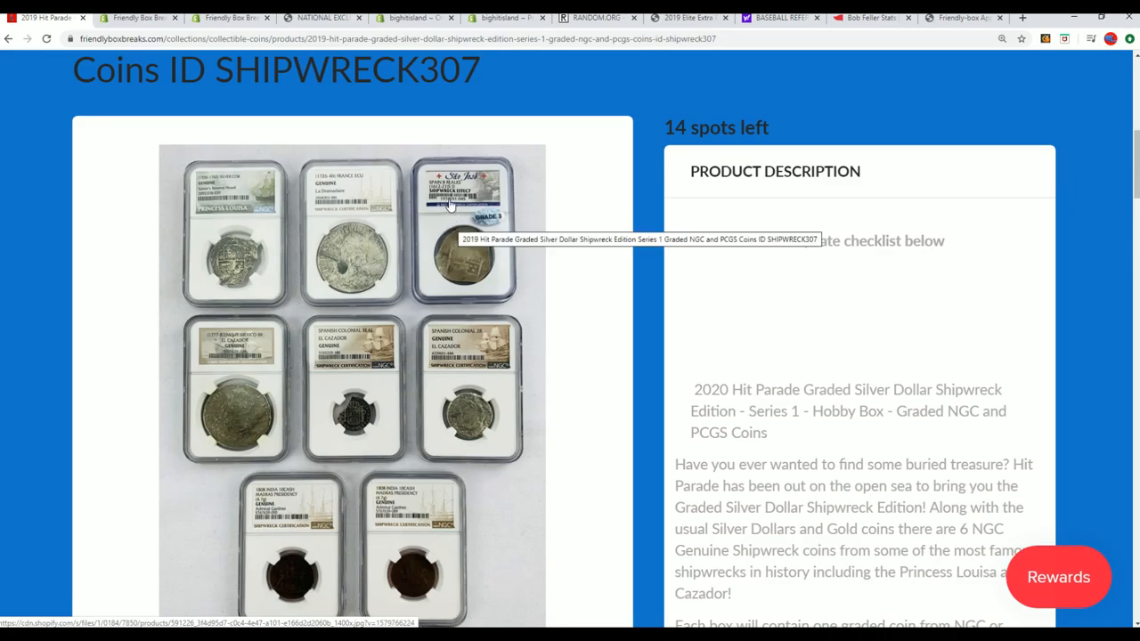
pyautogui.moveTo(366, 381)
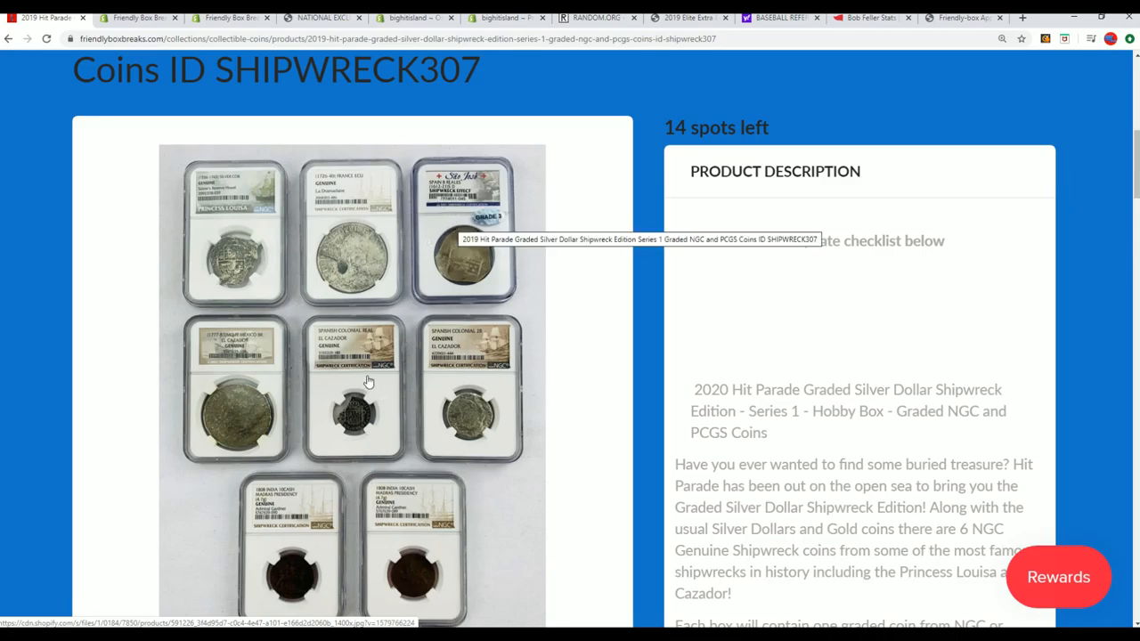